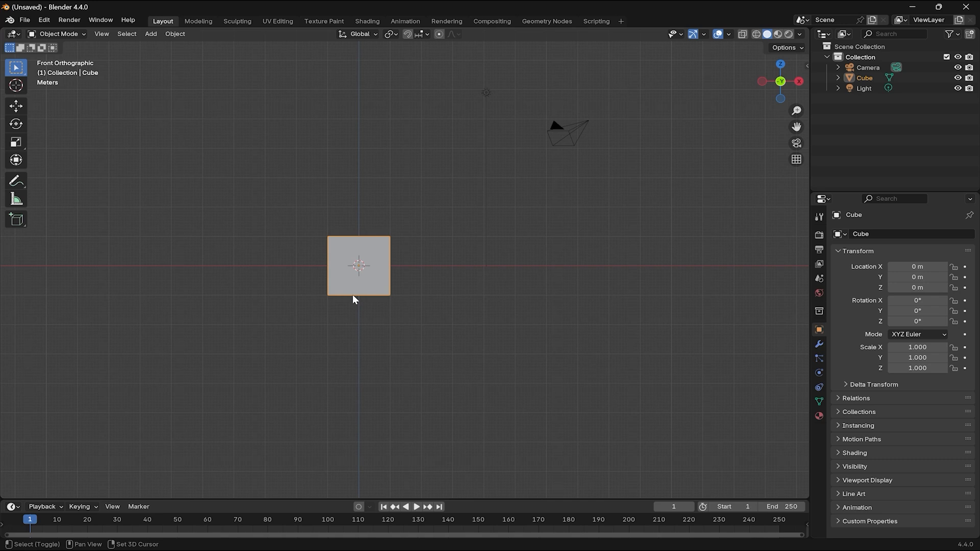
Add an ico sphere and move it 2 m along X, beside the cube
click(150, 34)
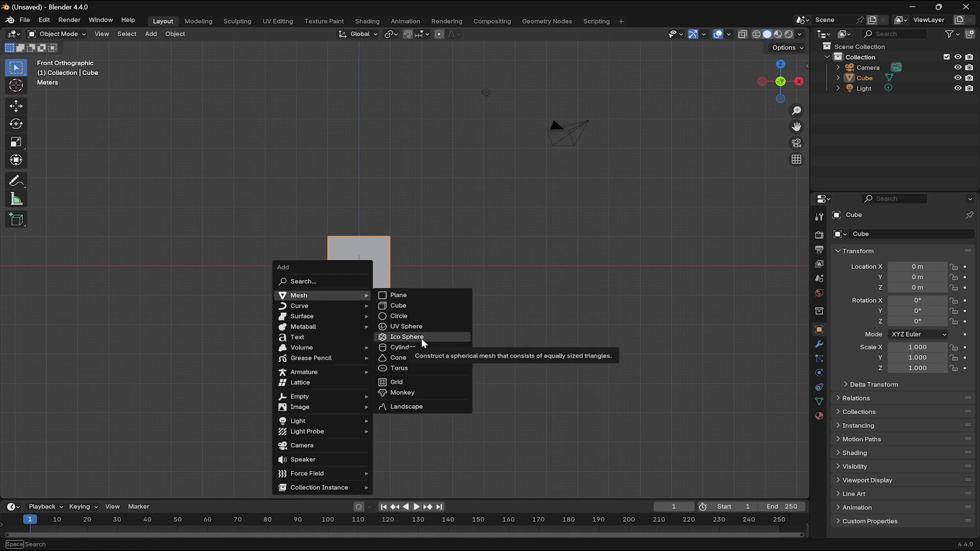
click(407, 337)
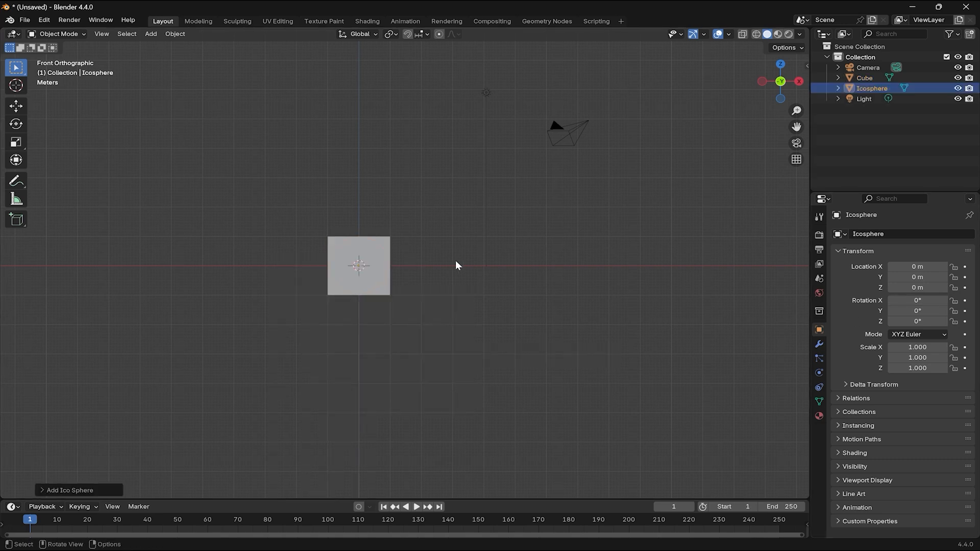
key(g)
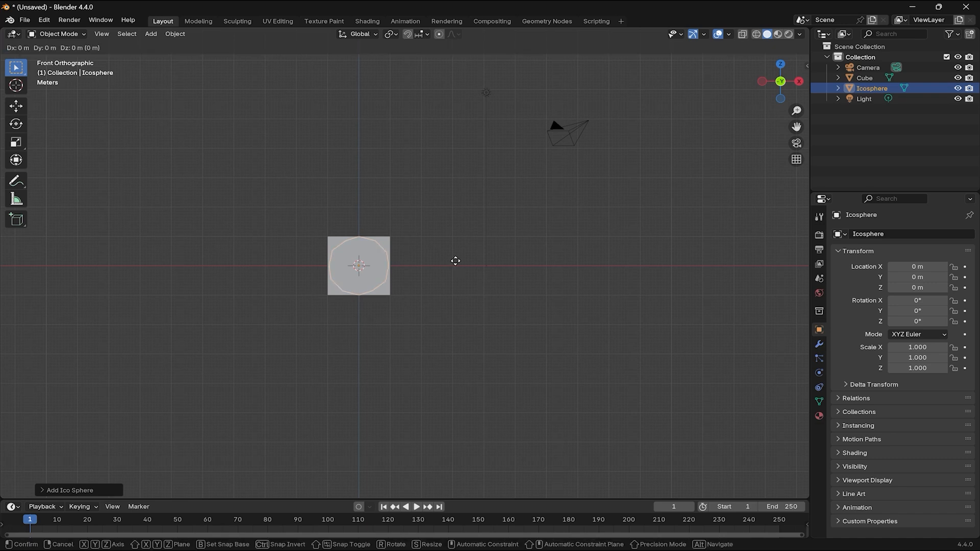
key(x)
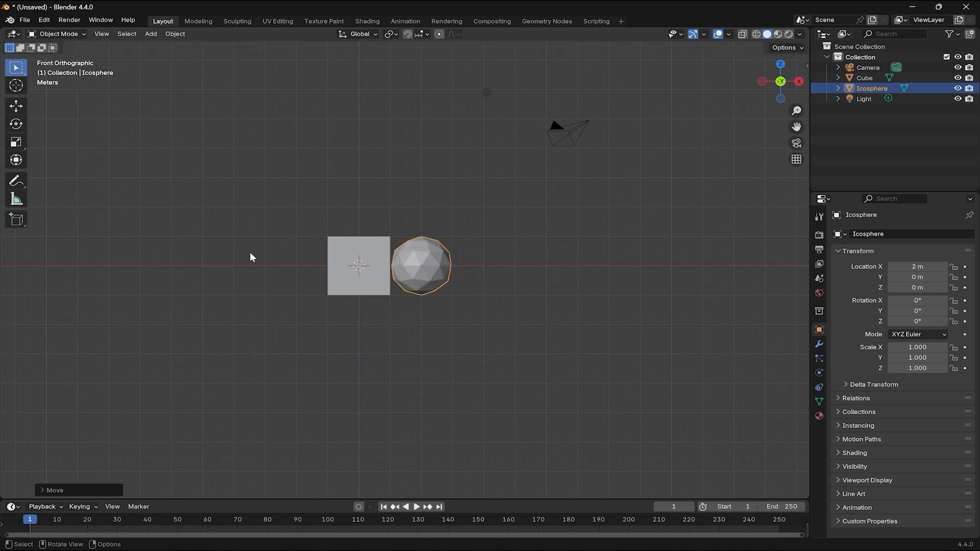
Add an empty Volume object with a Mesh to Volume modifier sourcing the Icosphere
click(150, 34)
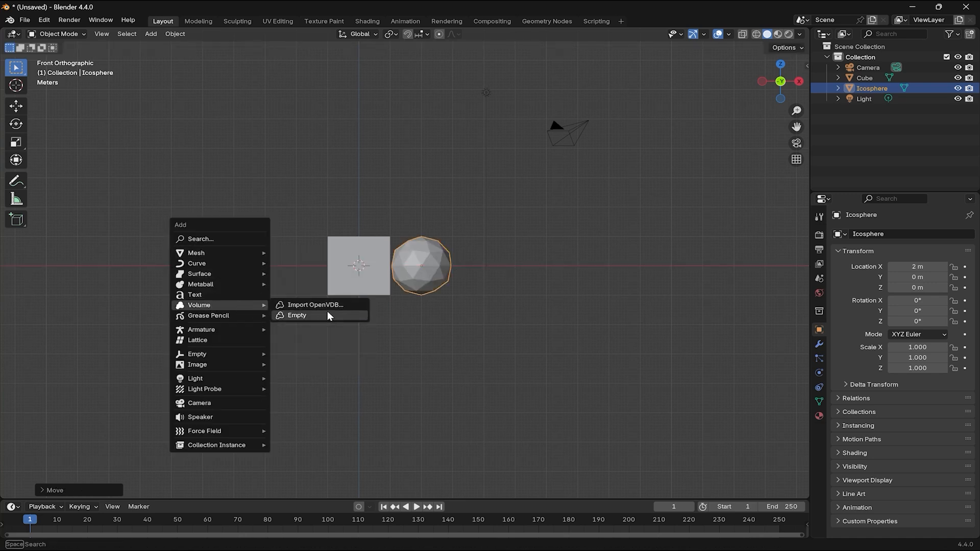
click(297, 315)
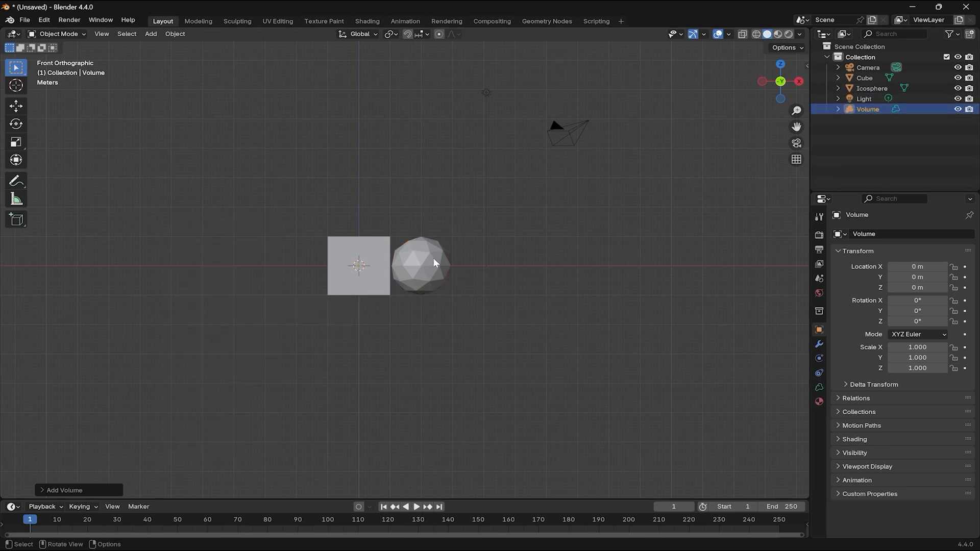
click(819, 345)
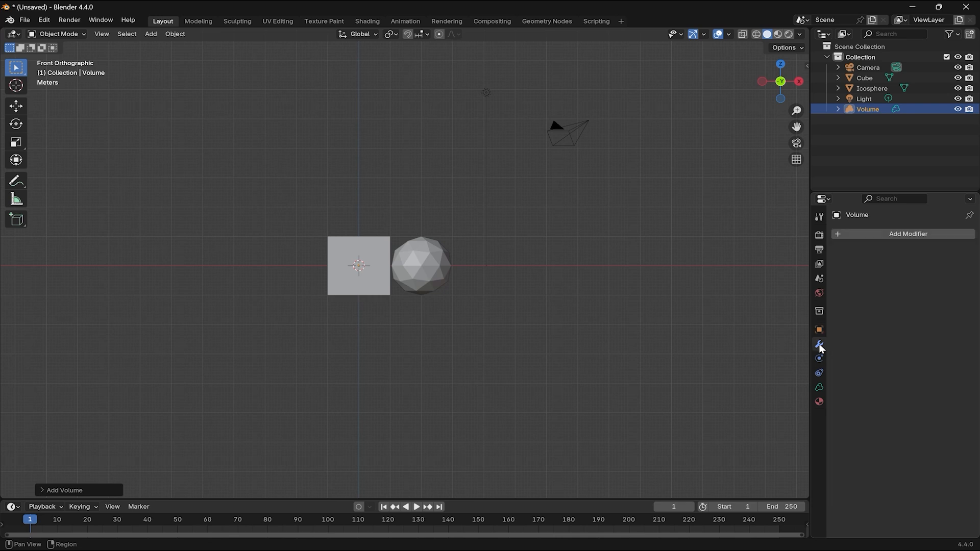
click(907, 234)
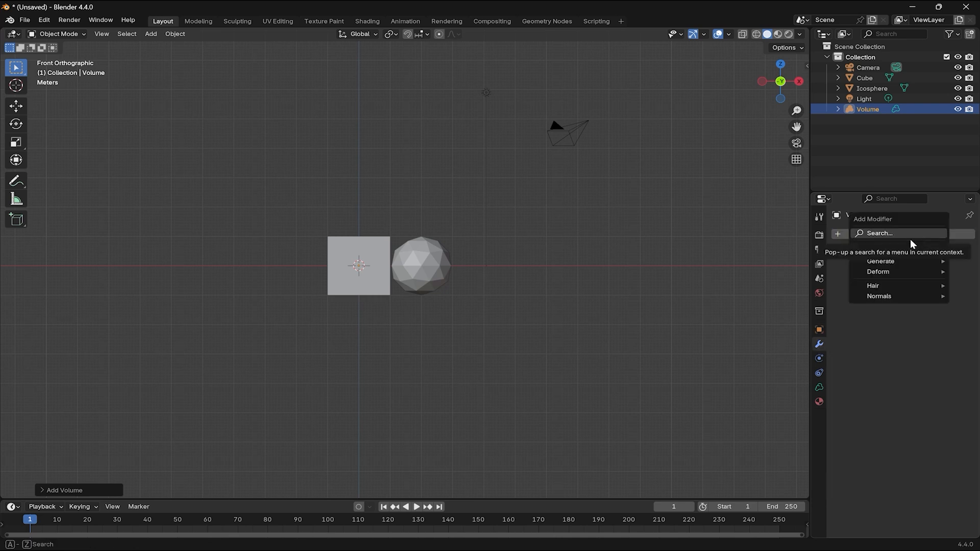
text(mesh)
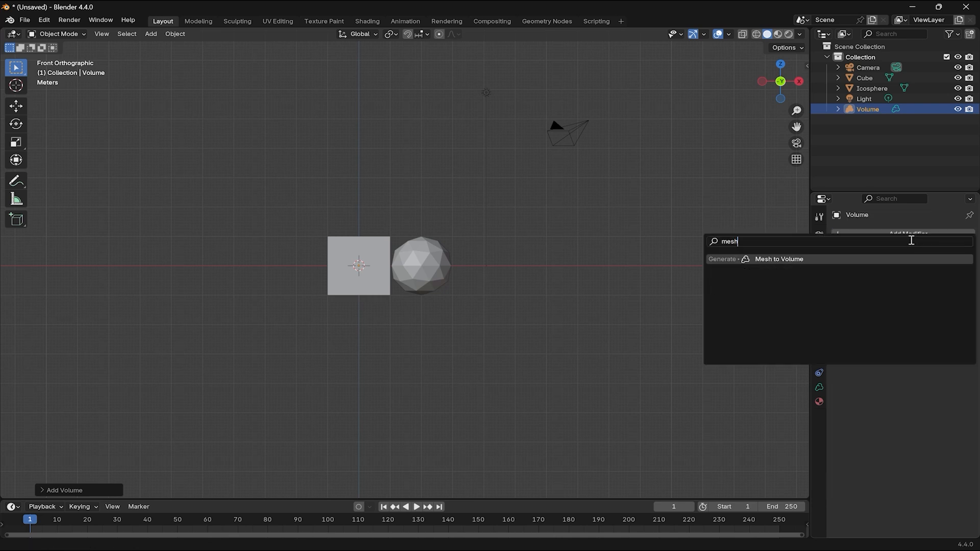
click(778, 259)
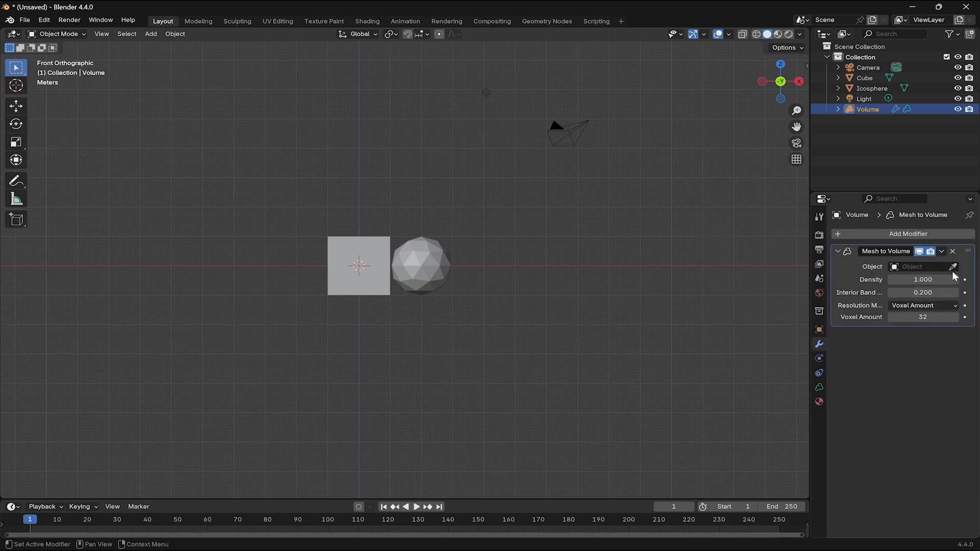
click(952, 266)
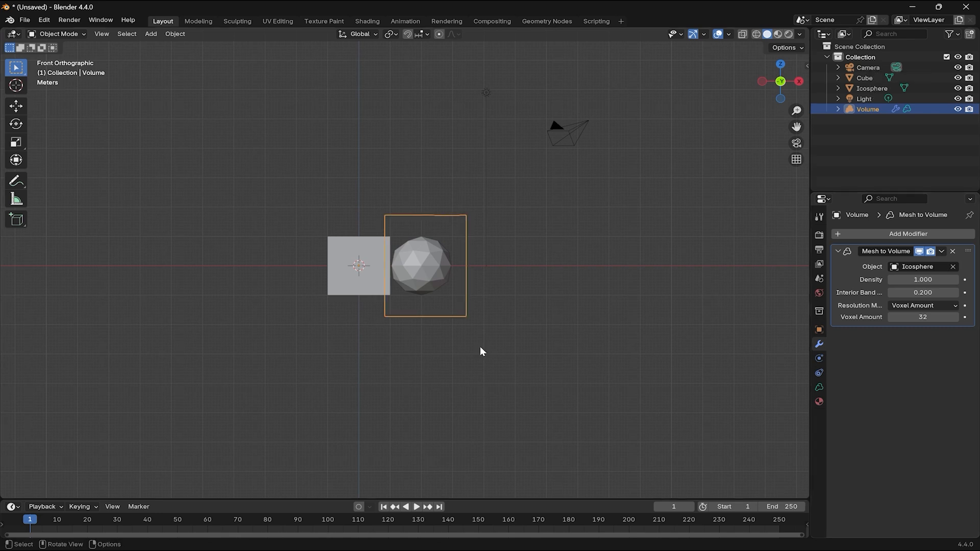
mouse_move(275, 297)
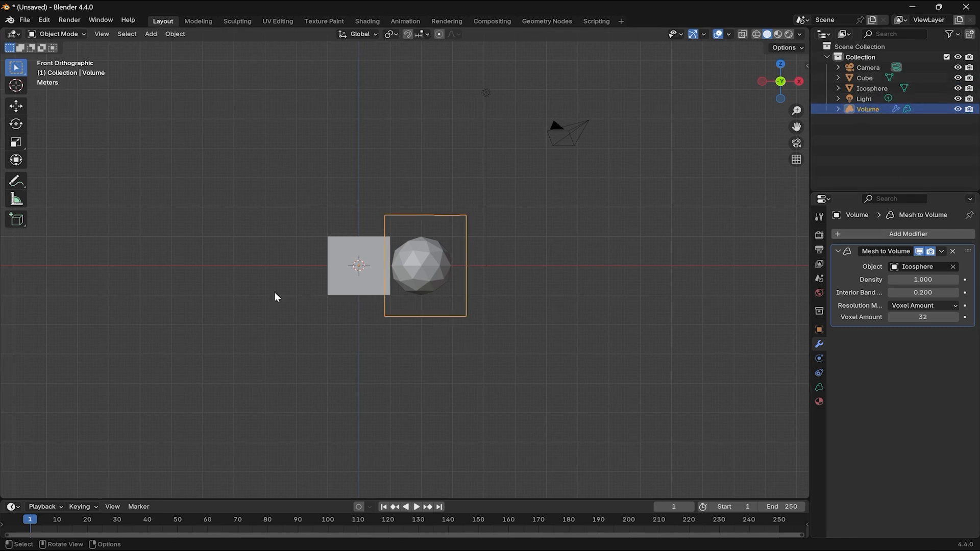
Give the cube a particle system emitting 4000 particles starting at frame 50
click(358, 266)
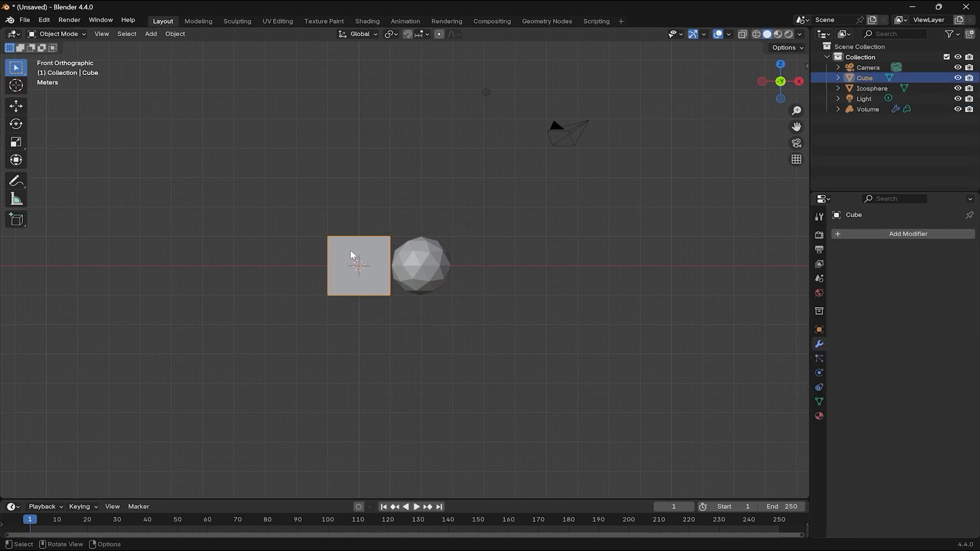
click(907, 234)
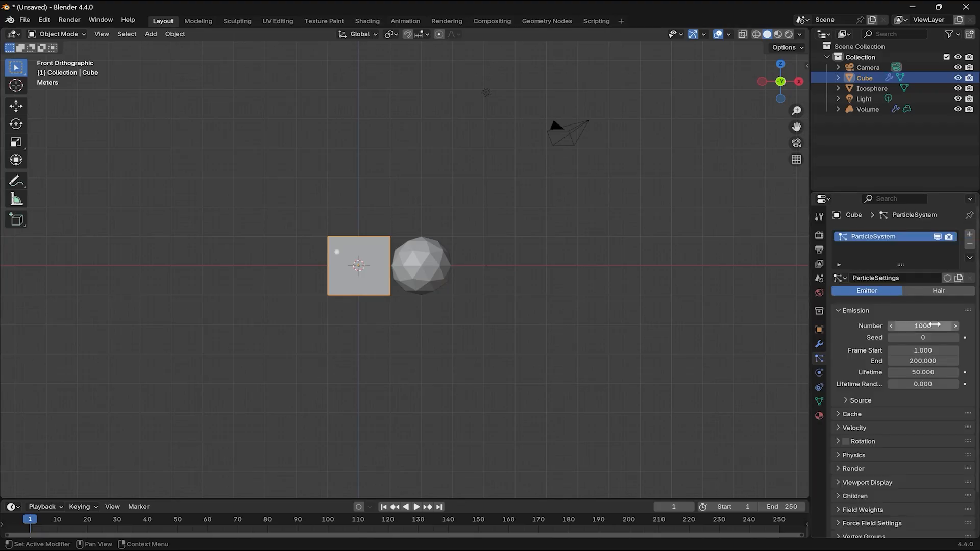
text(40)
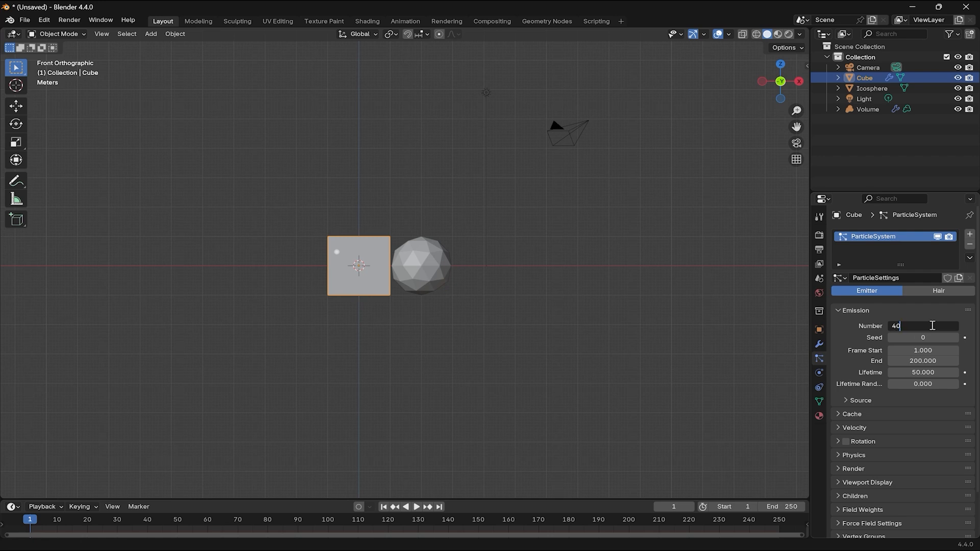
click(924, 350)
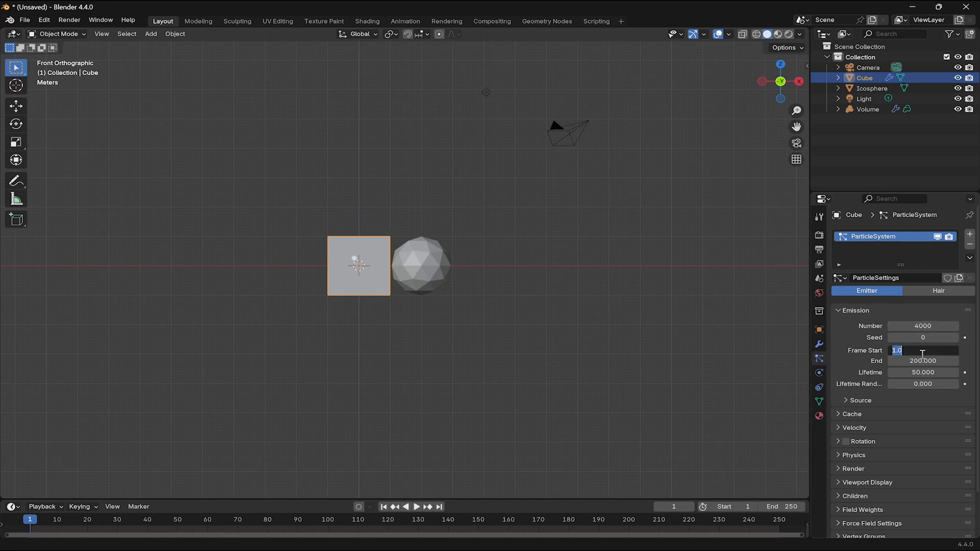
key(Tab)
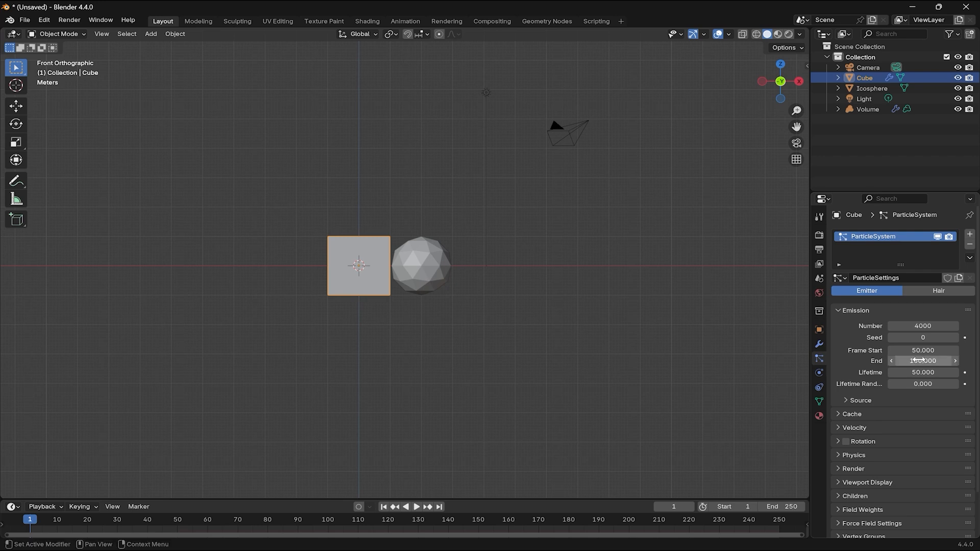
click(922, 373)
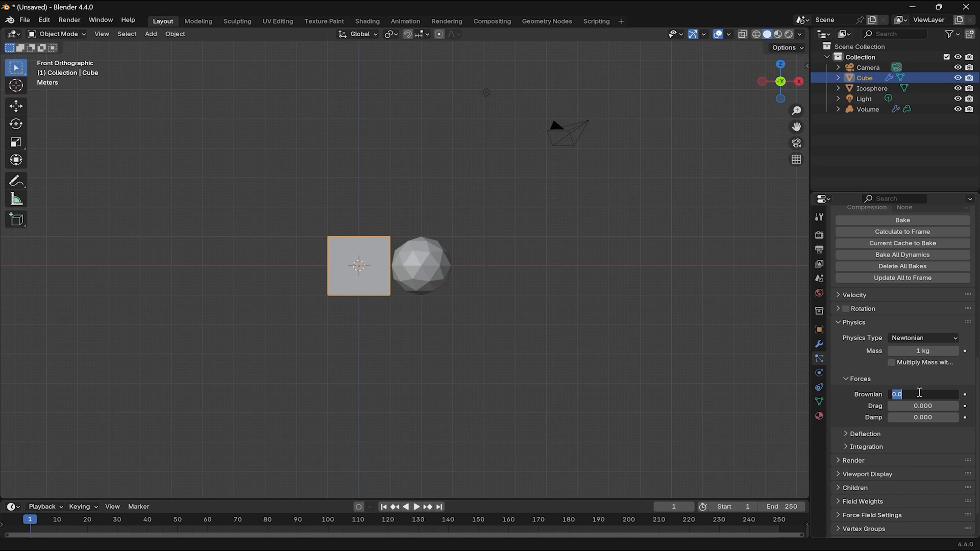
Enter a Brownian force of 1.5 and collapse the Forces panel
text(1.5)
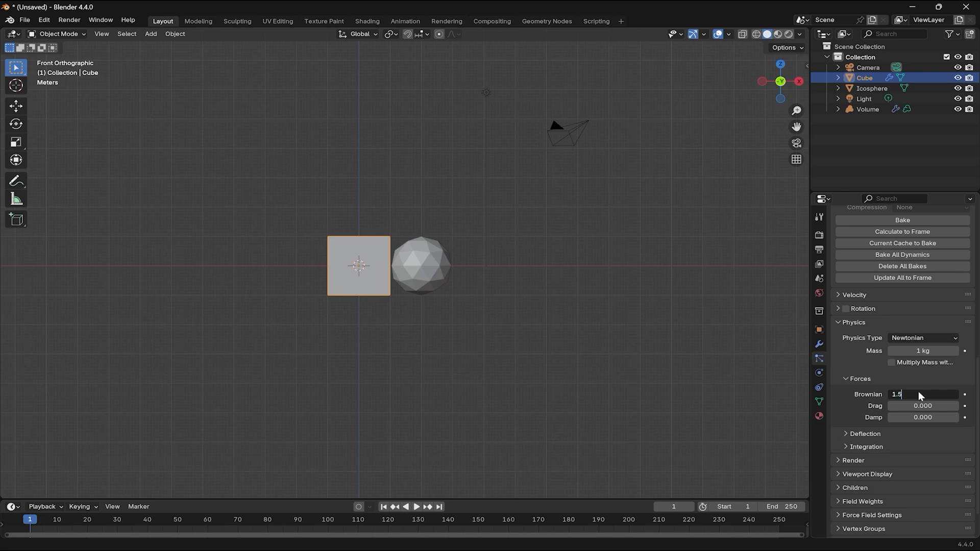
click(858, 379)
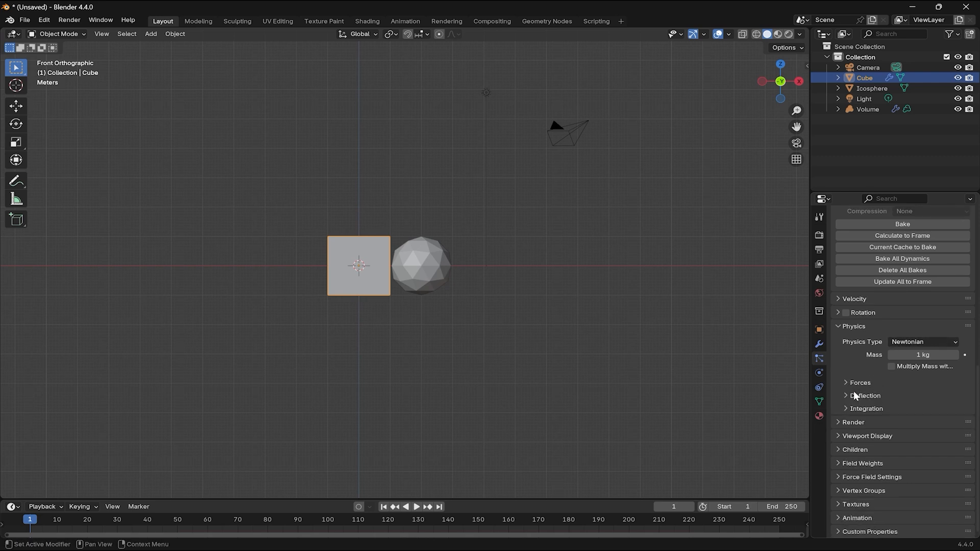
mouse_move(871, 384)
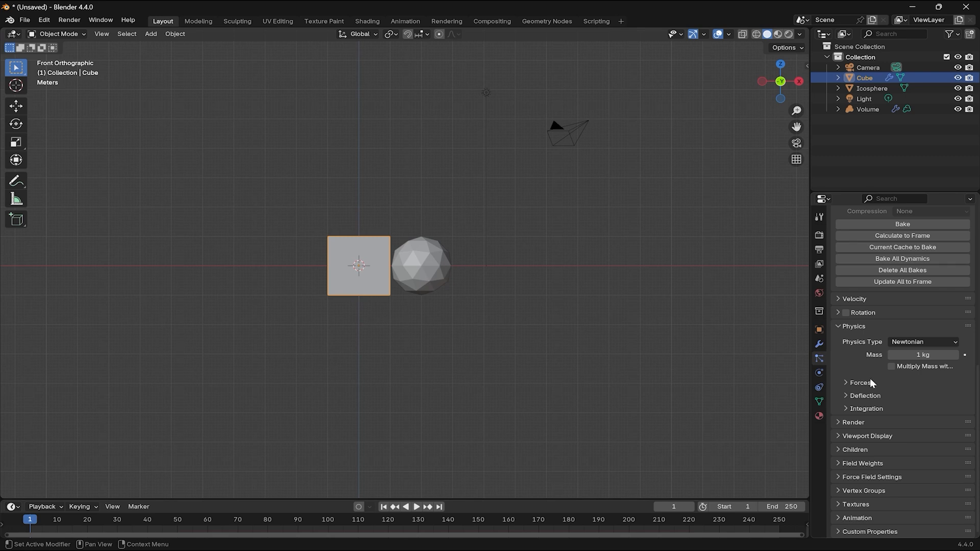
mouse_move(863, 421)
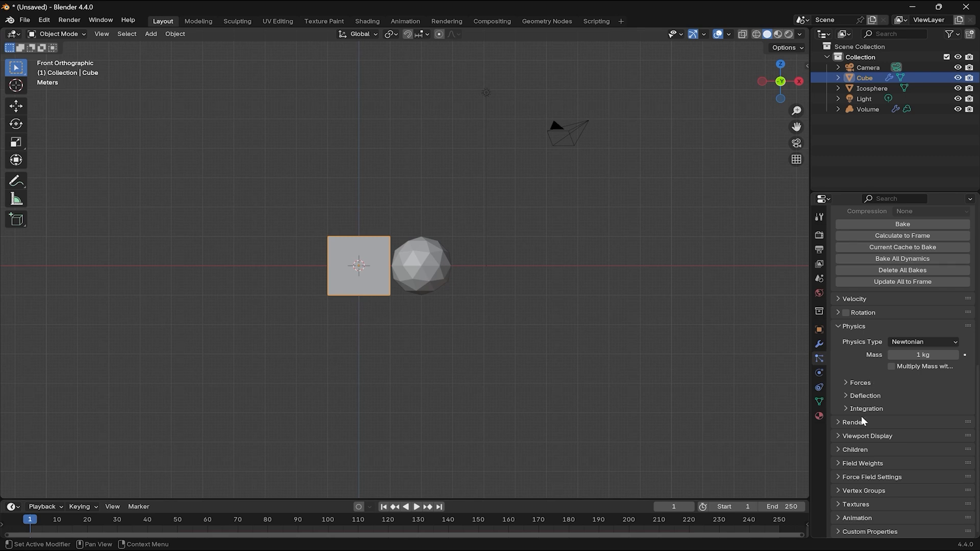
mouse_move(887, 309)
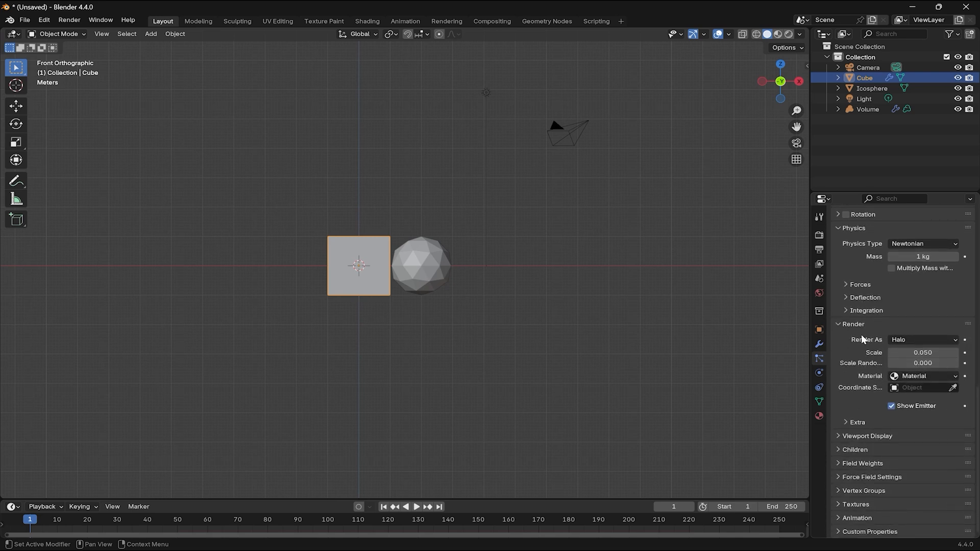
Render the particles as Object instances of the Volume object at scale 3.1
click(921, 339)
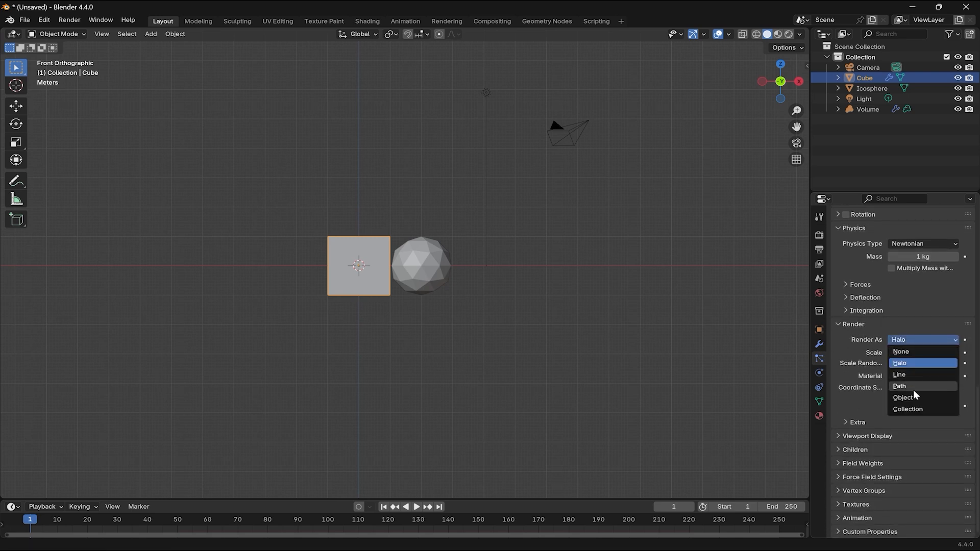
click(904, 397)
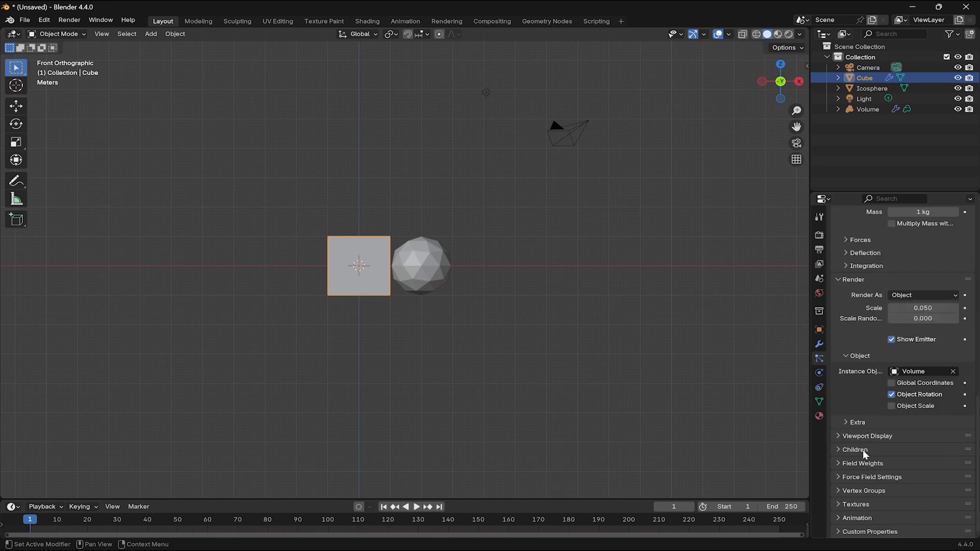
click(863, 463)
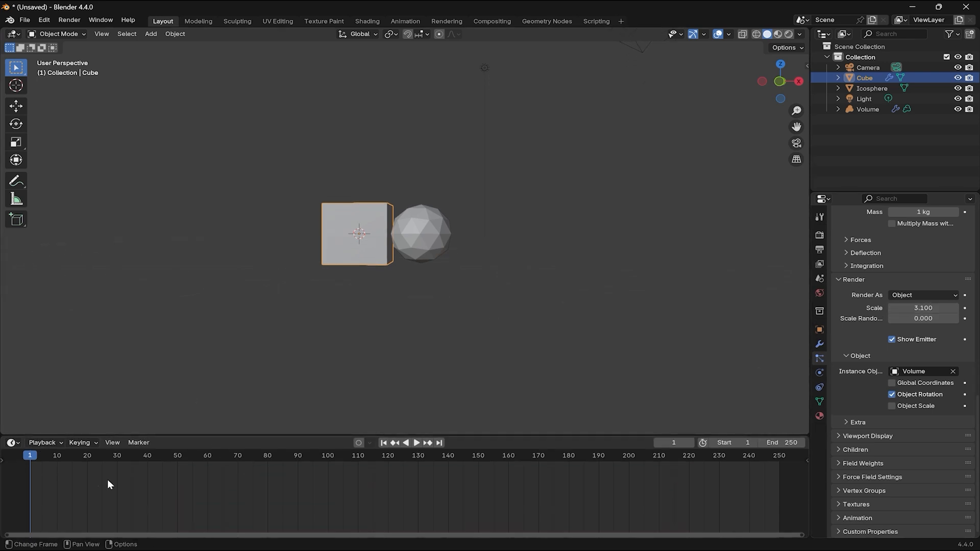
Play the animation to watch the volume puffs, then stop back at frame 1
click(417, 443)
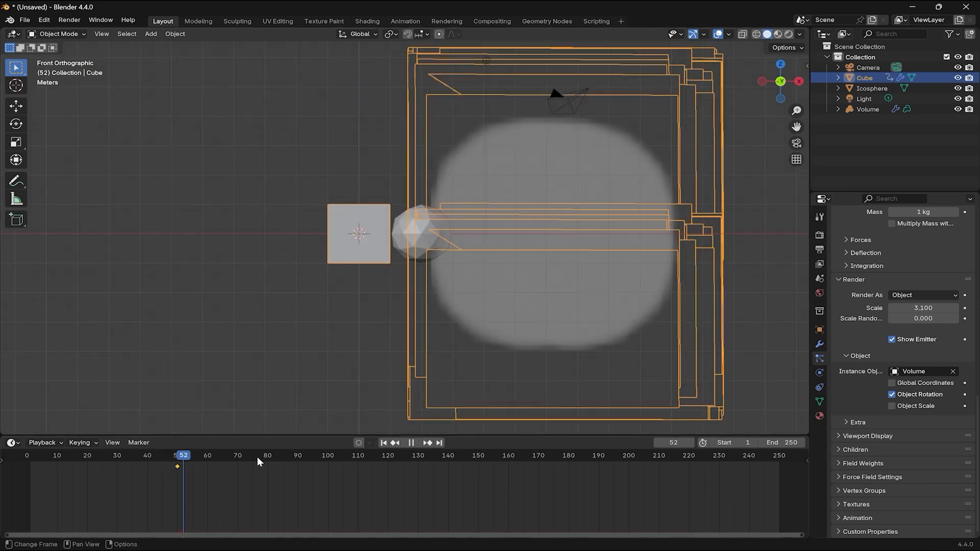
click(487, 455)
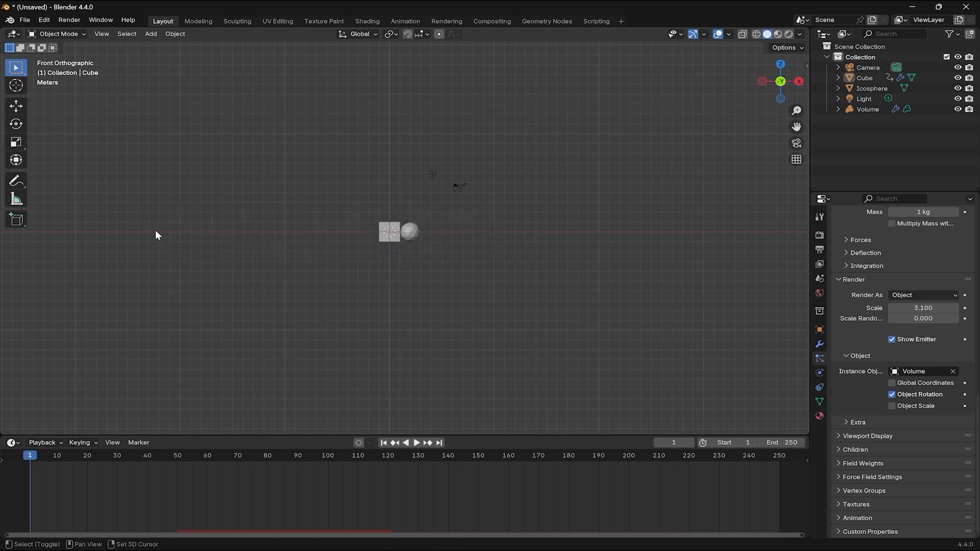
Select the icosphere and slide it along X onto the cube's centre
click(410, 232)
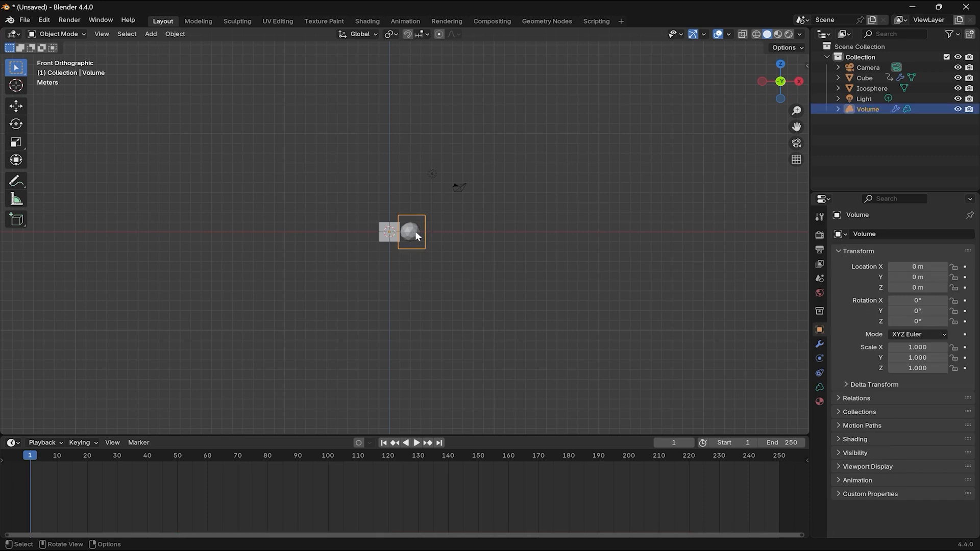
click(410, 231)
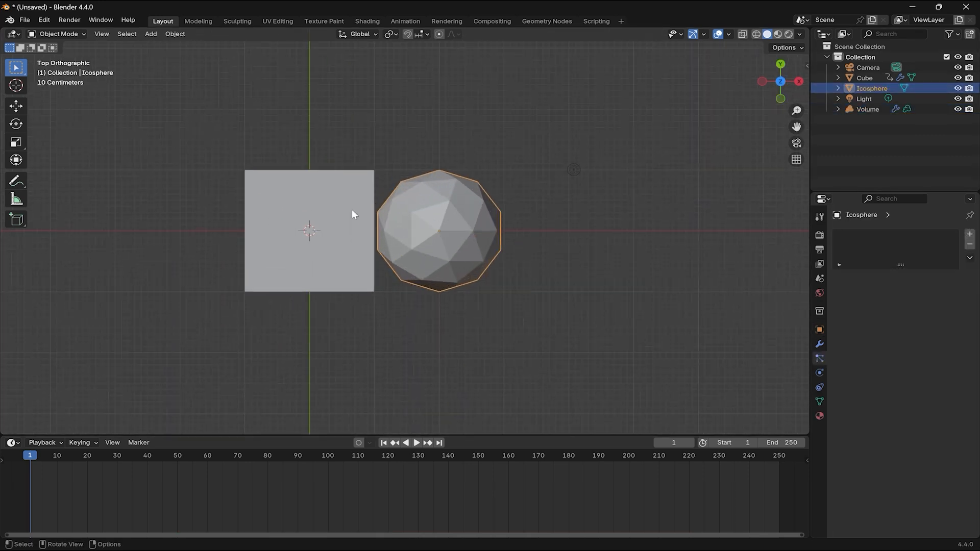
key(g)
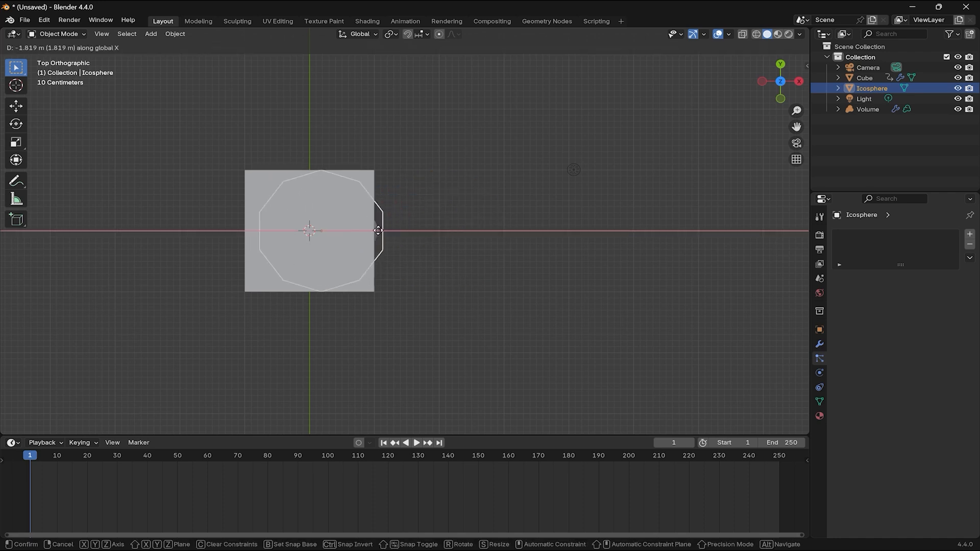
click(370, 232)
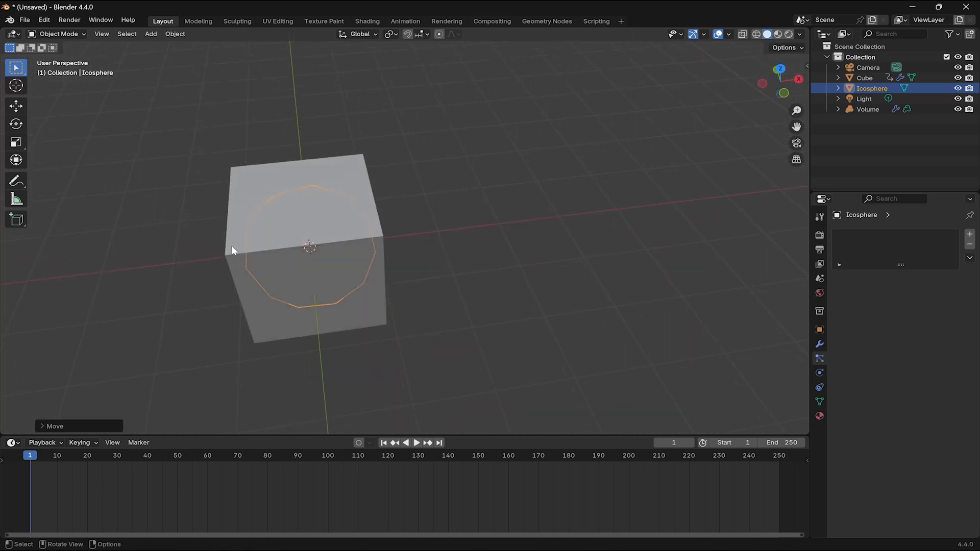
Select the Cube and bake its particle simulation cache
click(868, 108)
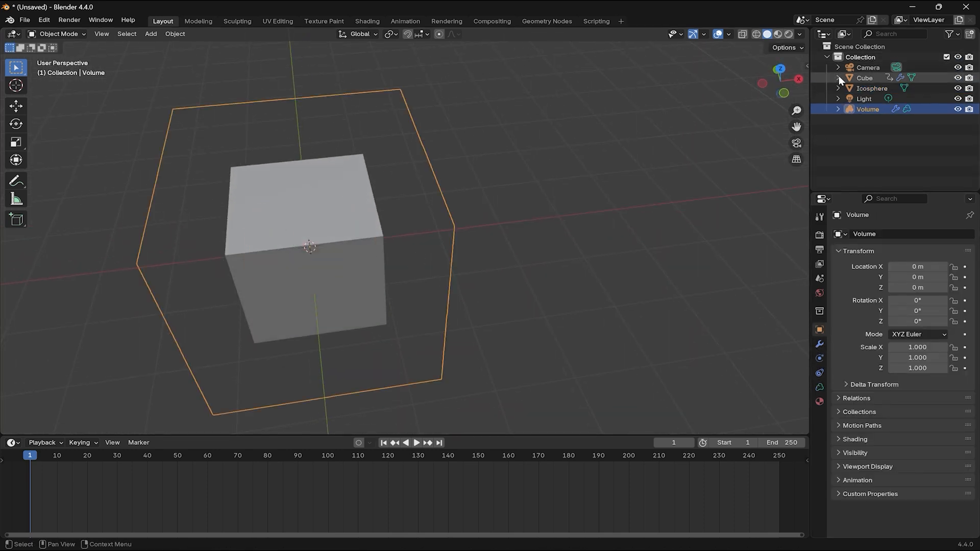
click(864, 78)
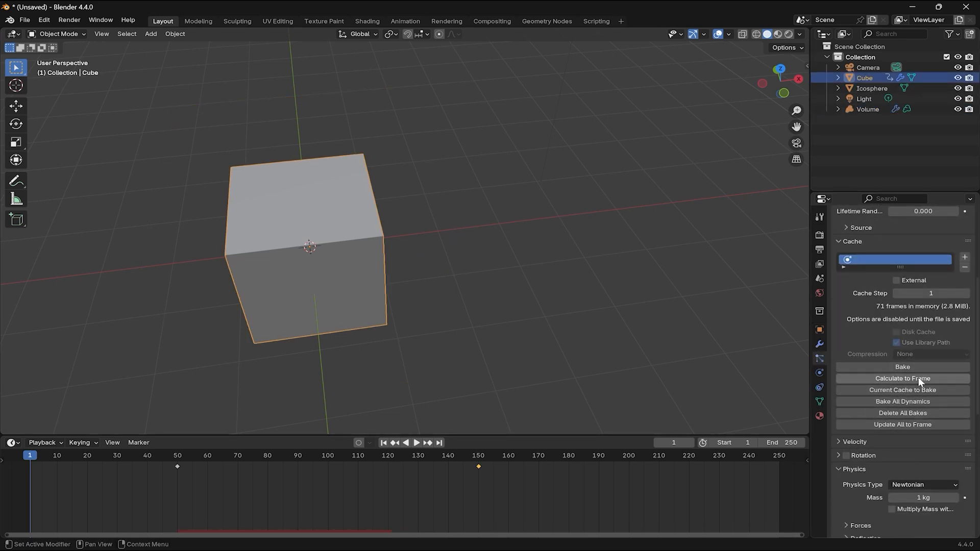
click(901, 367)
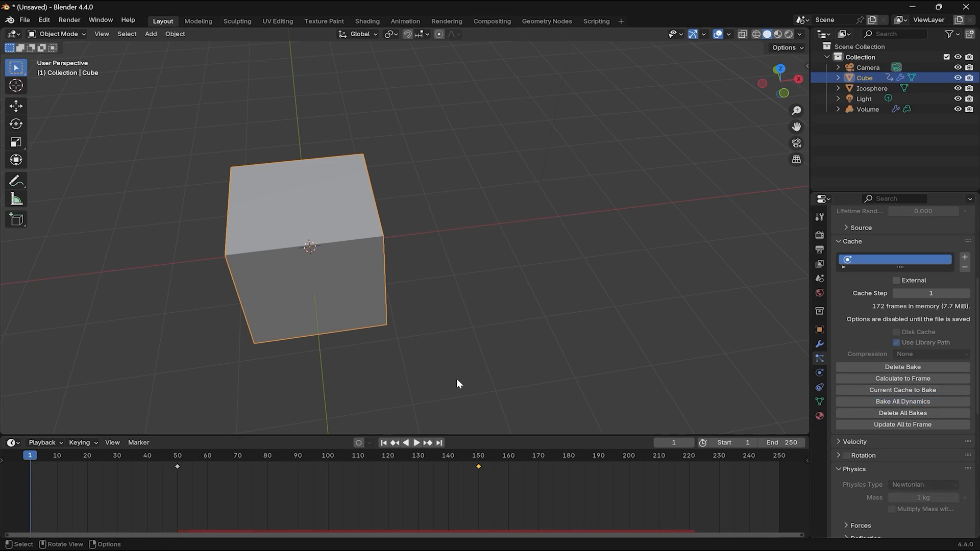
Zoom out and play the baked animation, stopping back at frame 1
scroll(down, 3)
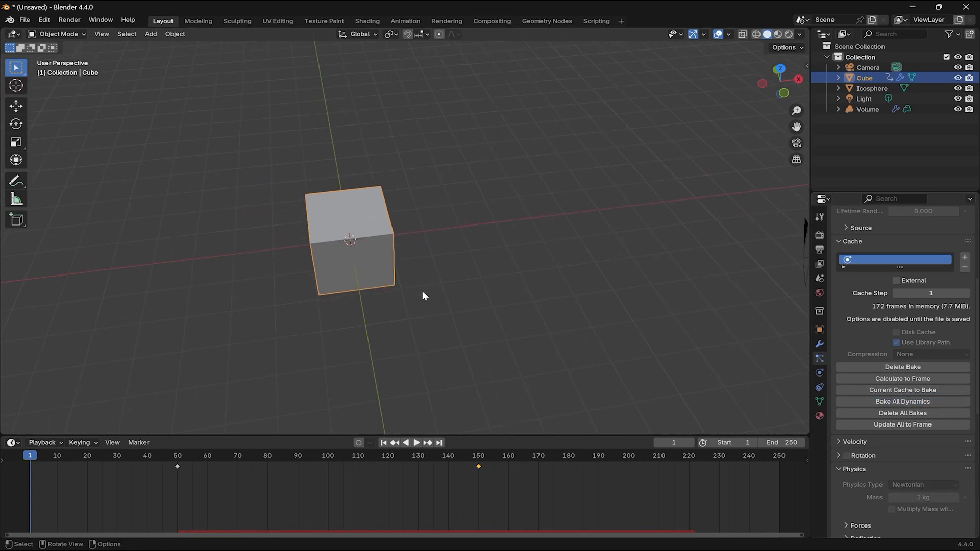
click(416, 445)
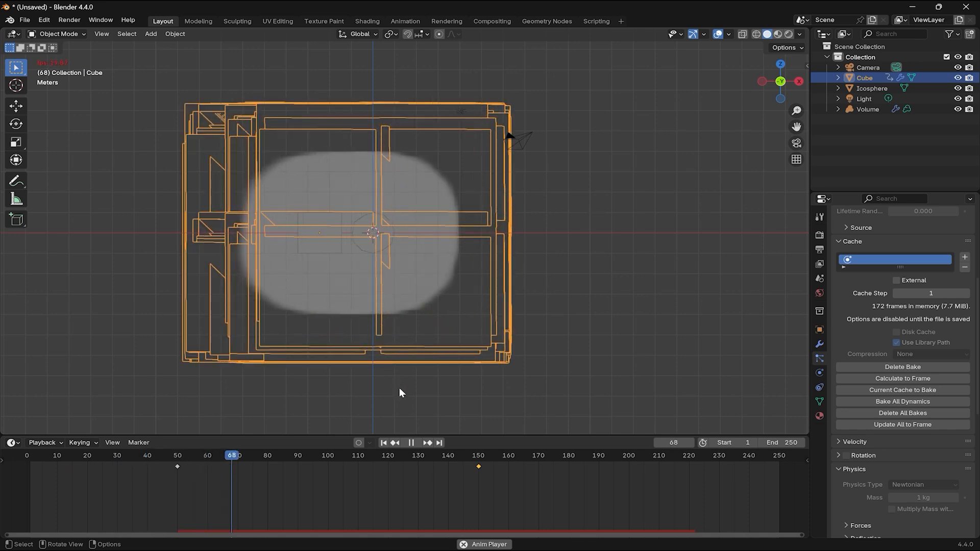
click(411, 442)
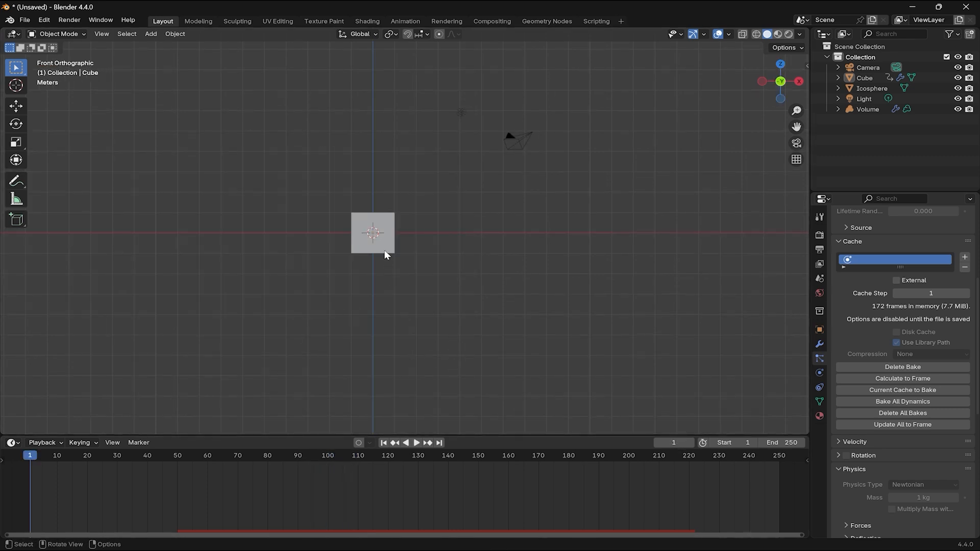
Add a Displace modifier to the icosphere using a Clouds texture of size 0.39
click(868, 108)
text(dis)
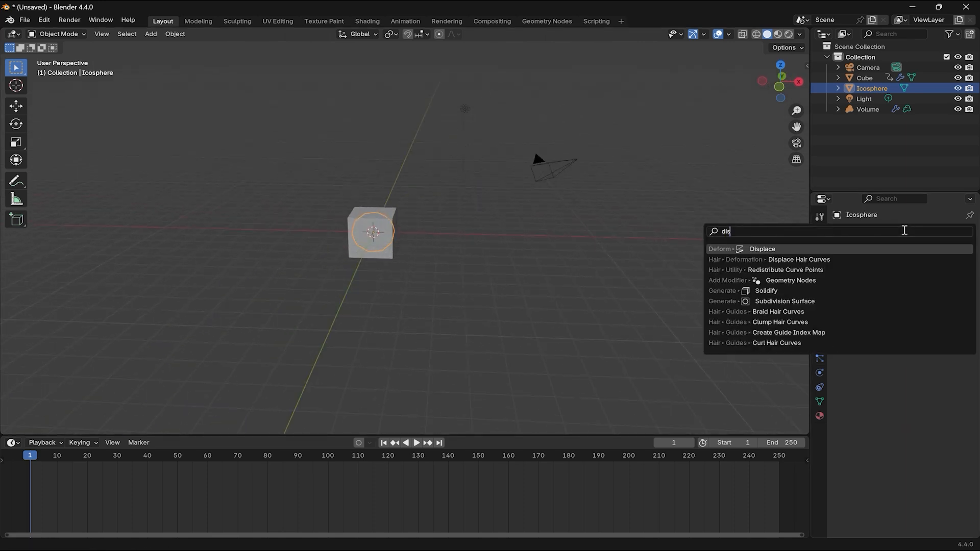
click(762, 248)
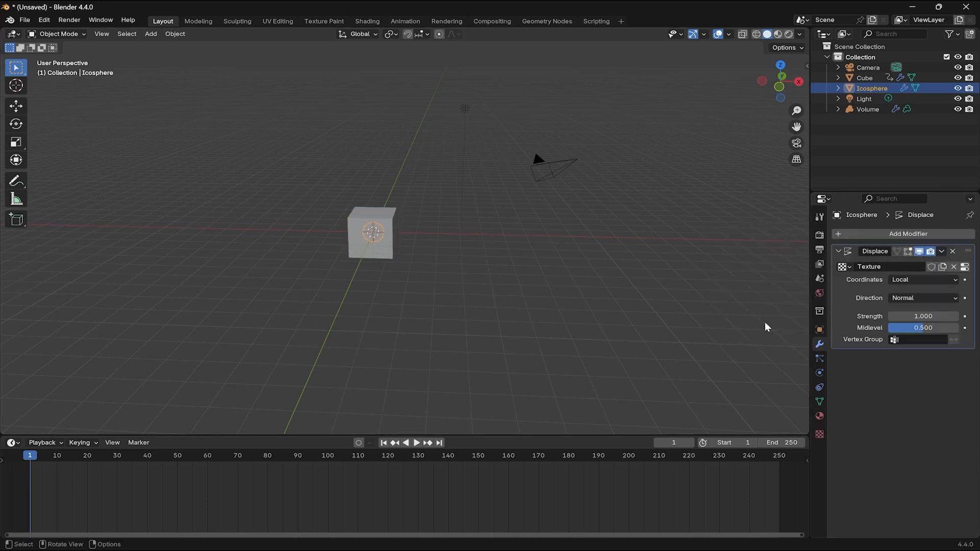
click(819, 434)
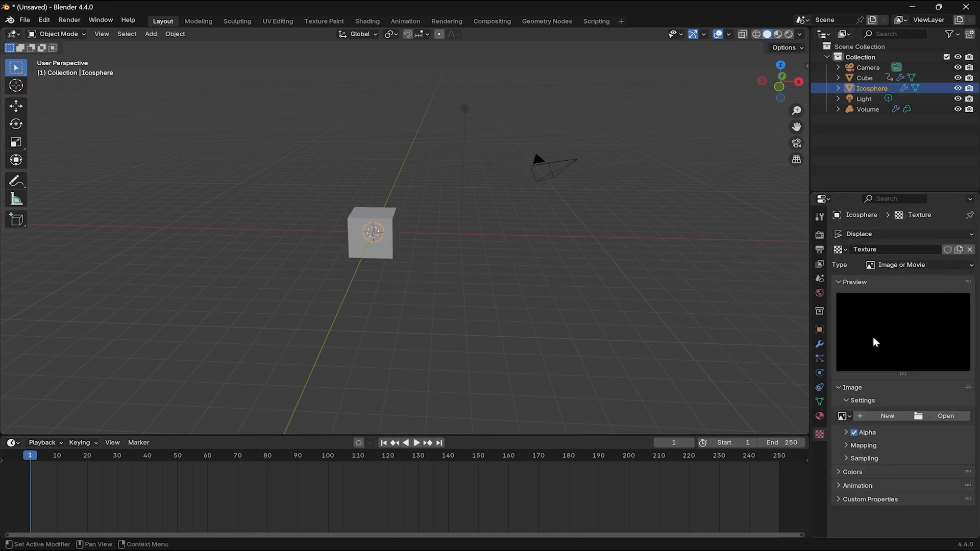
click(919, 265)
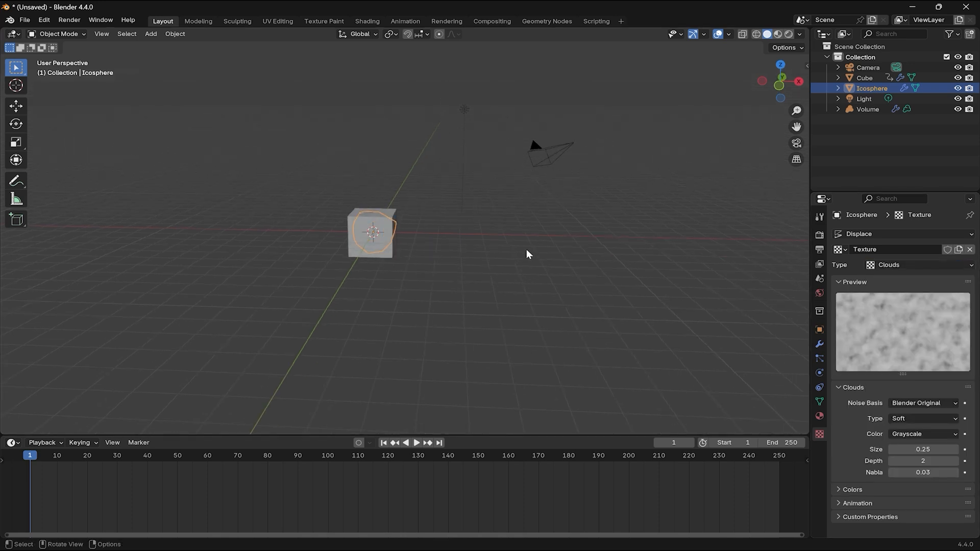
key(KP_1)
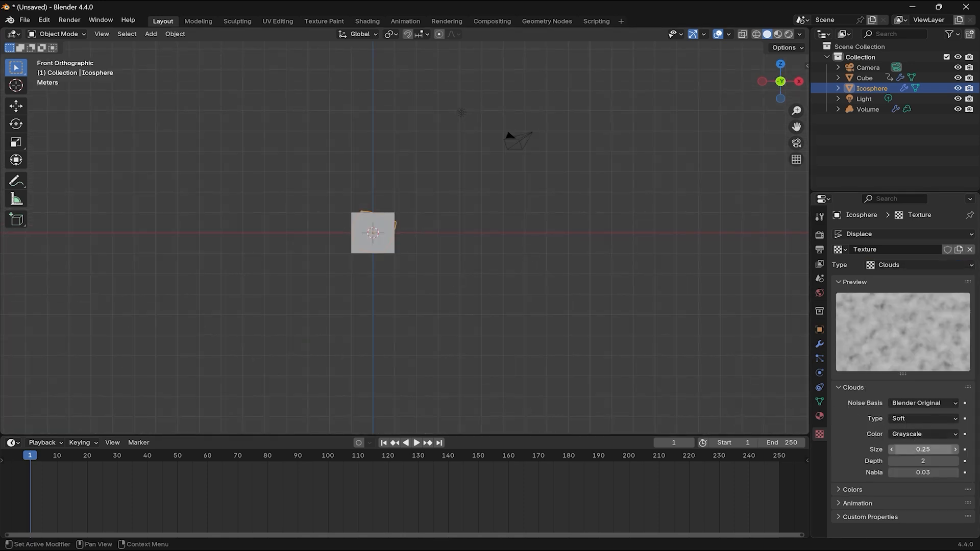
drag(907, 448, 931, 448)
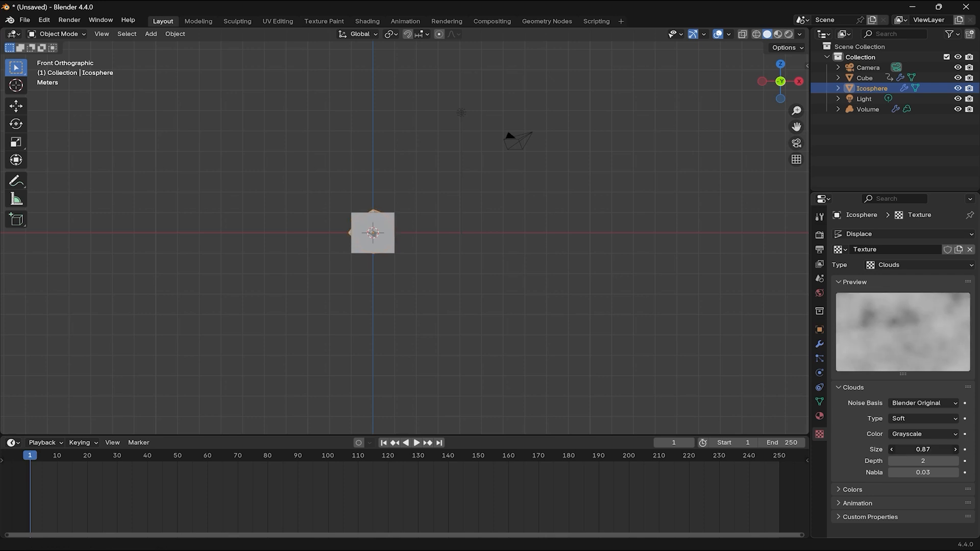
drag(922, 449, 906, 448)
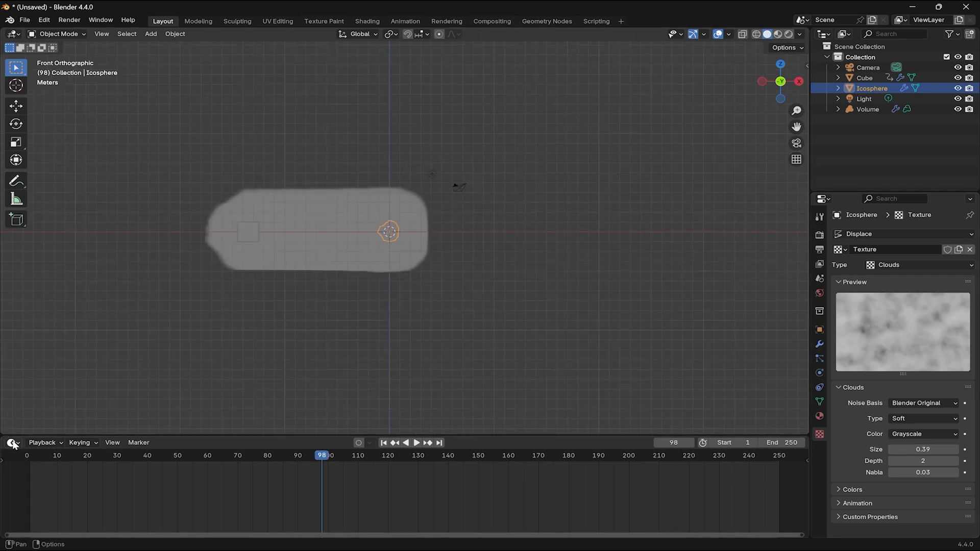
Open the editor type list for the bottom timeline area
click(11, 443)
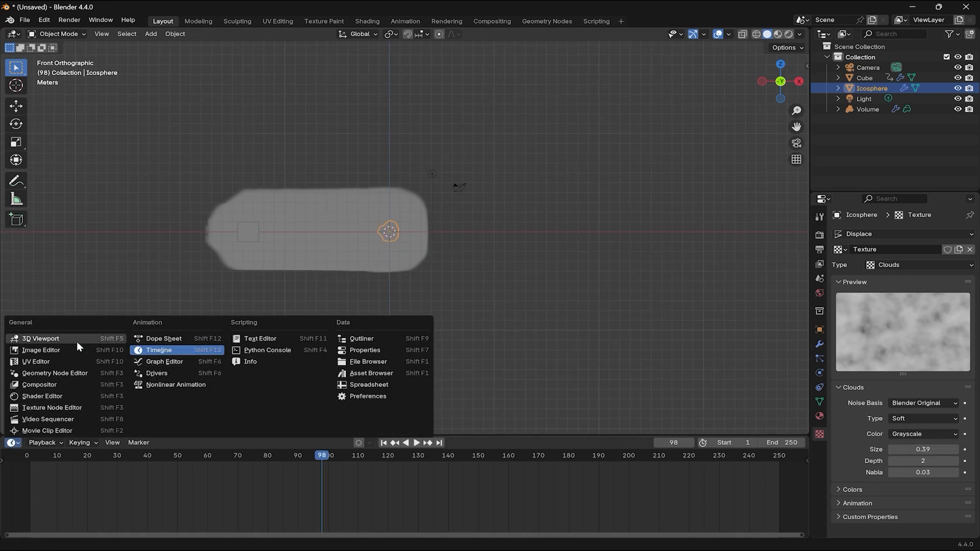
mouse_move(47, 431)
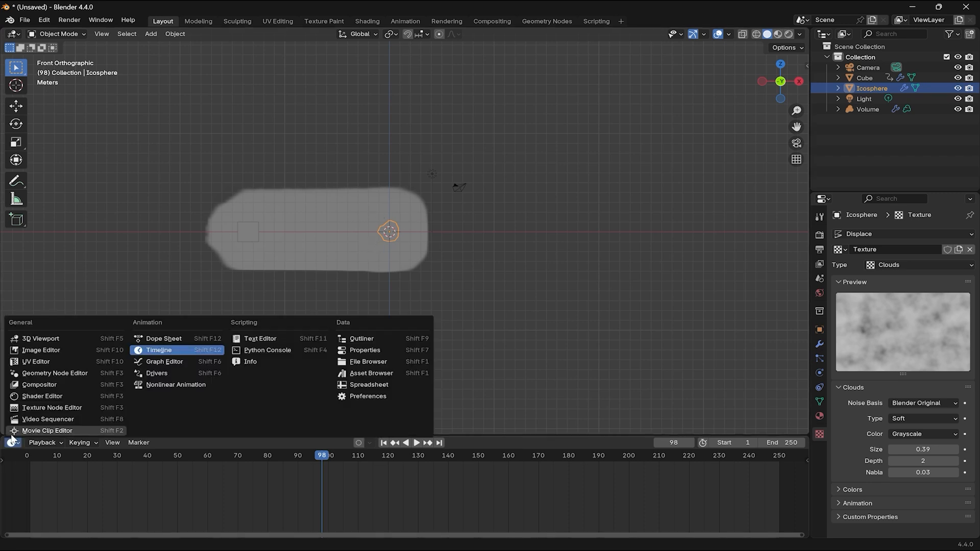
mouse_move(39, 376)
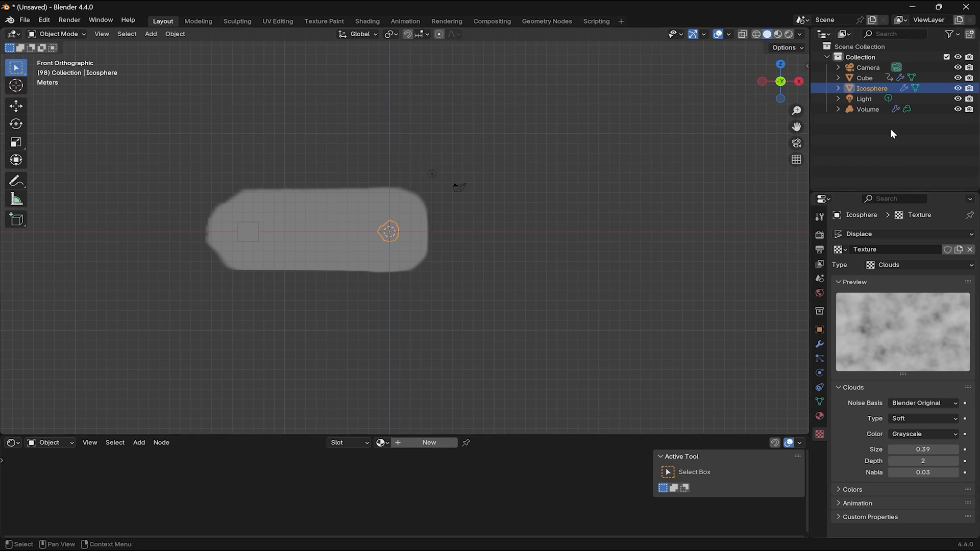
Add new material Material.001 to the Volume object and tweak its Principled Volume color
click(866, 109)
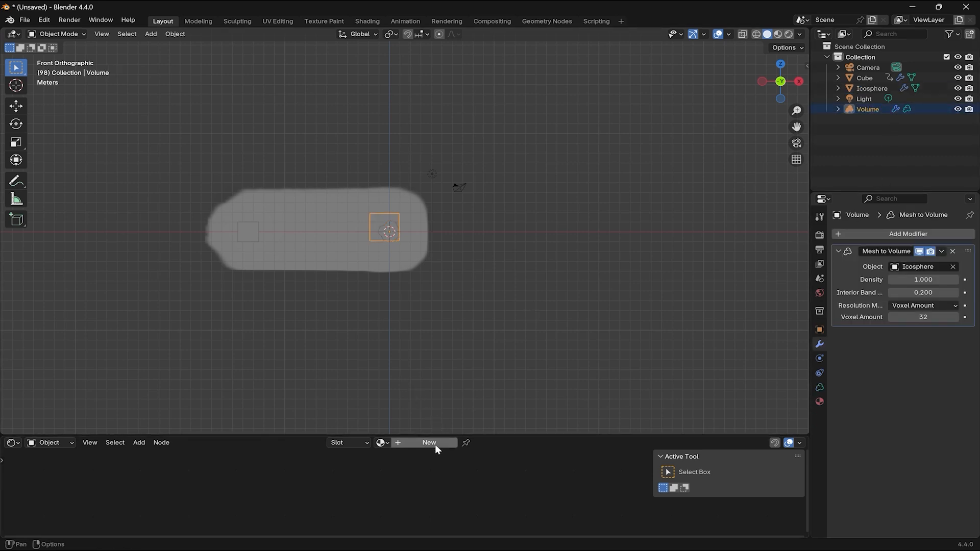
click(428, 442)
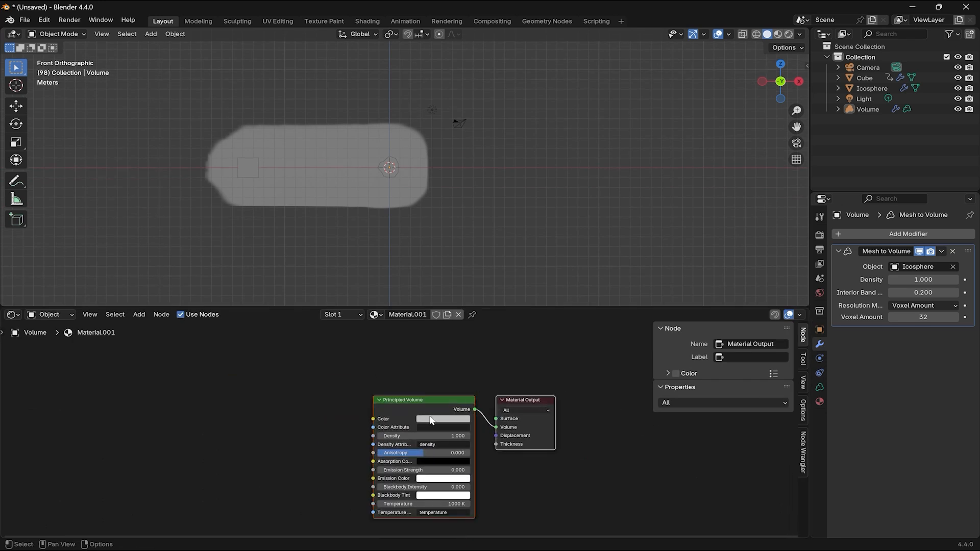
click(443, 419)
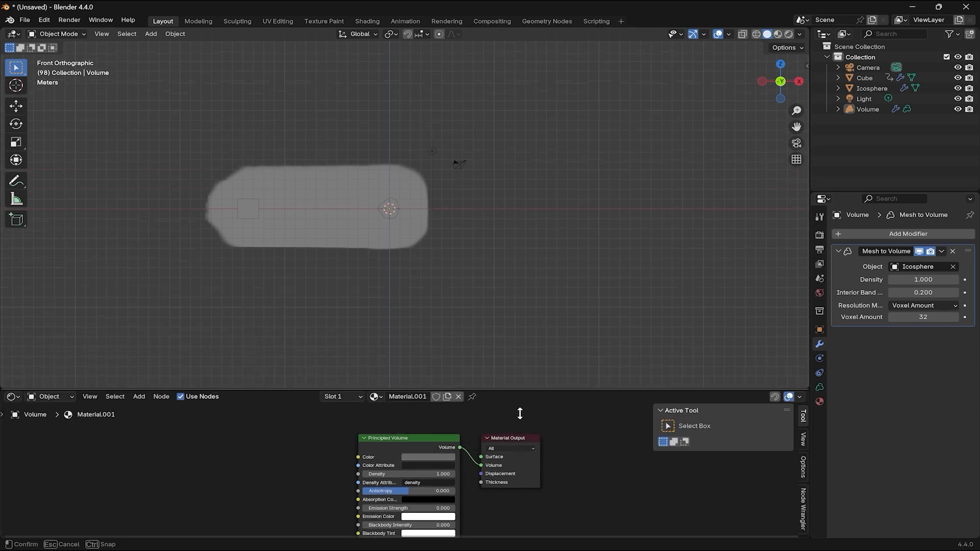
Shrink the shader editor to a thin strip and select the emitting Cube
drag(520, 413, 520, 482)
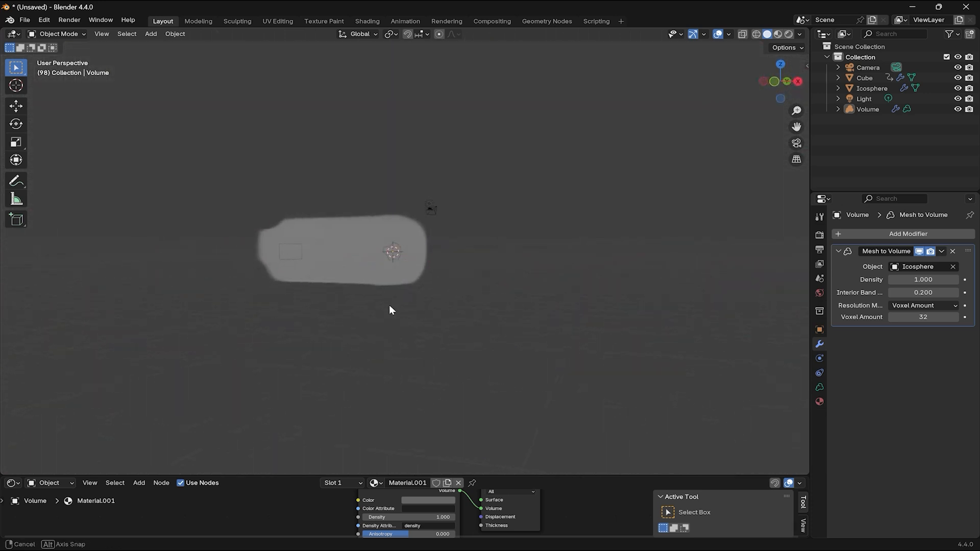
click(865, 78)
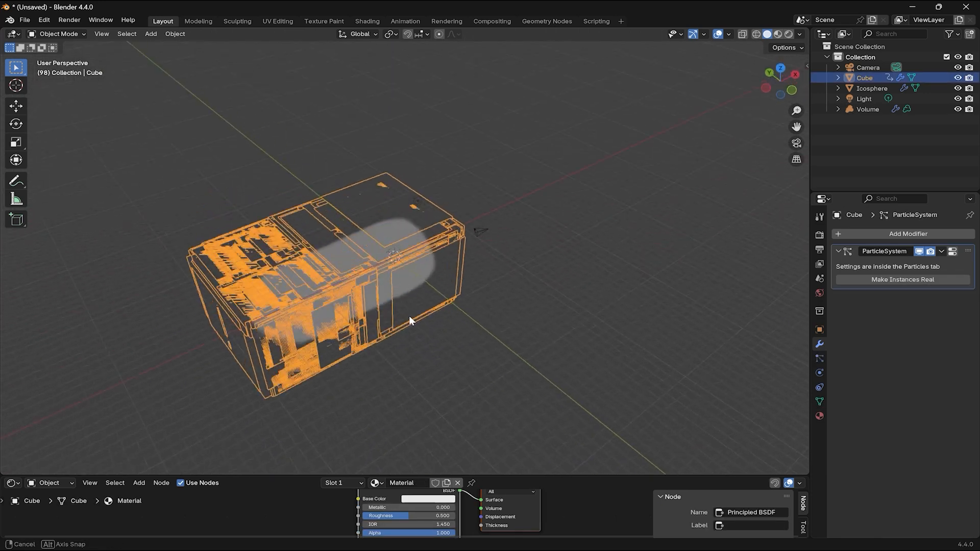